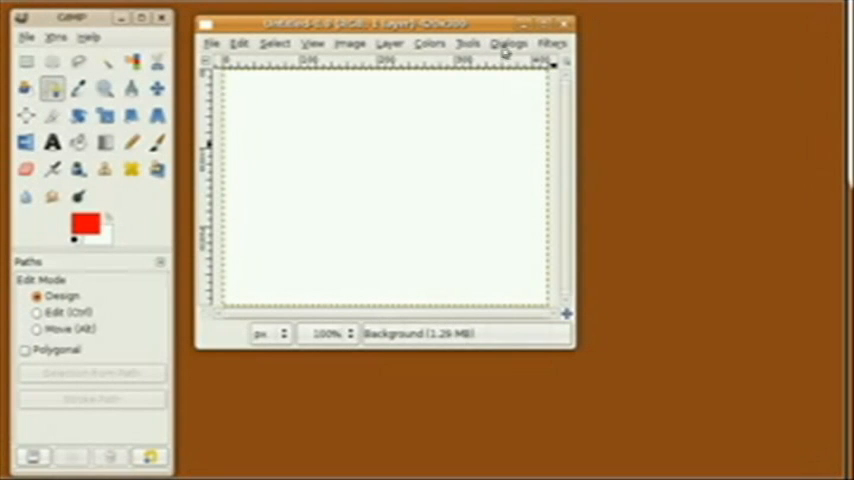
Step: Open the Dialogs menu to reach the Paths dialog
left_click(508, 43)
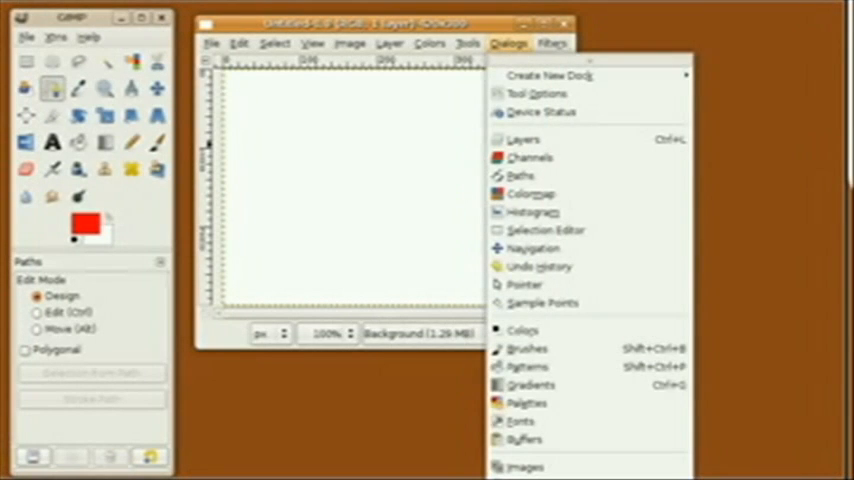
mouse_move(520, 176)
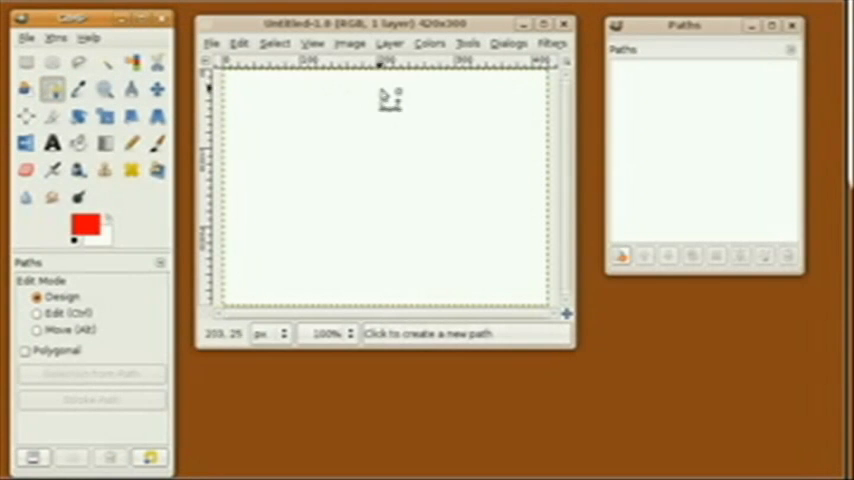
Step: Place the first anchor point of the triangle path on the canvas
left_click(501, 232)
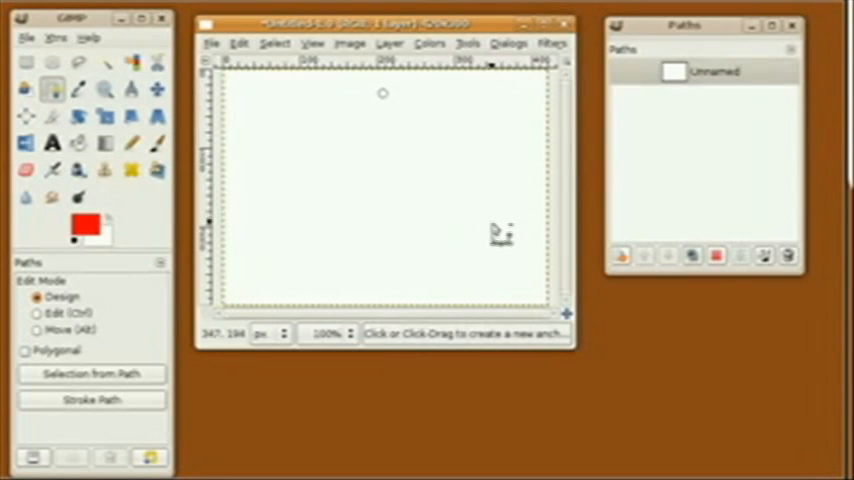
mouse_move(485, 242)
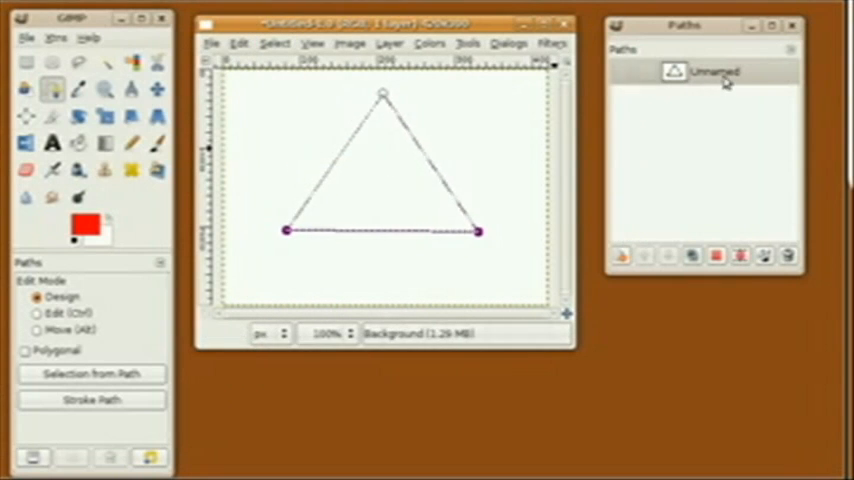
Step: Rename the triangle path 'UP' and create a new path named 'Down'
double_click(715, 71)
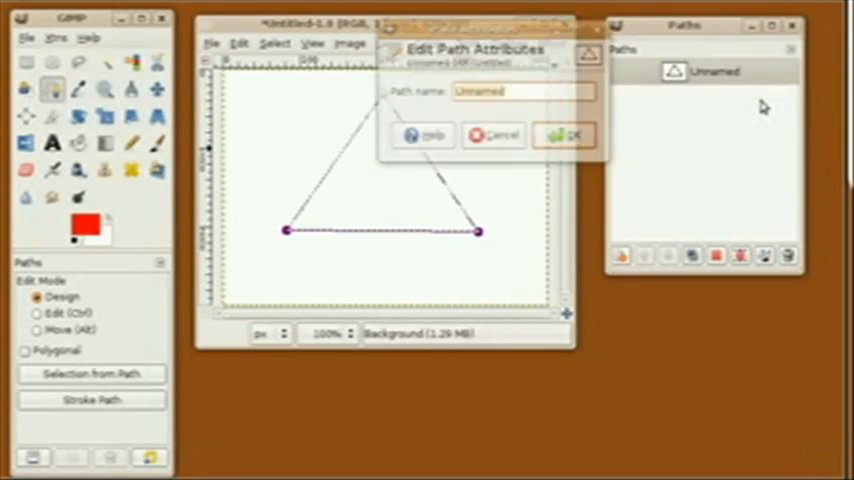
type("U")
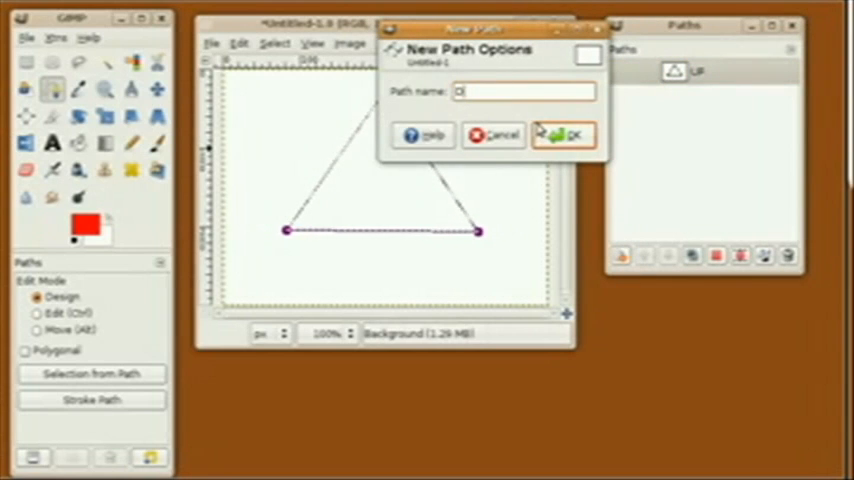
type("Down")
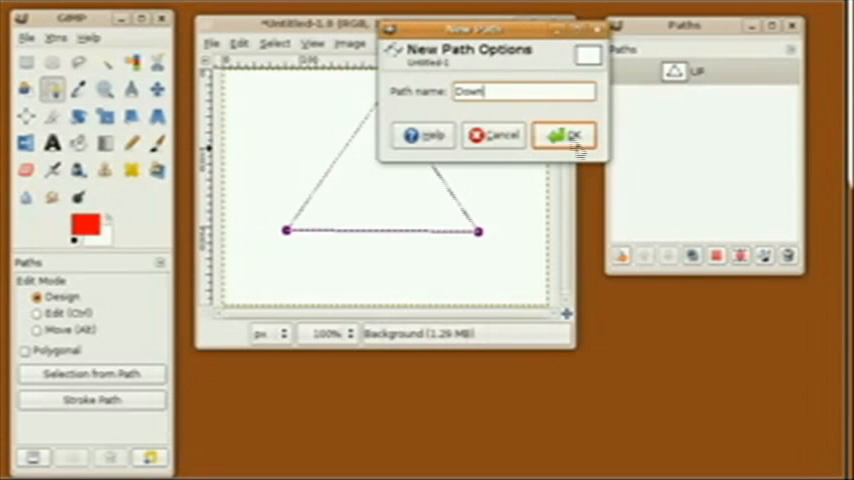
left_click(564, 134)
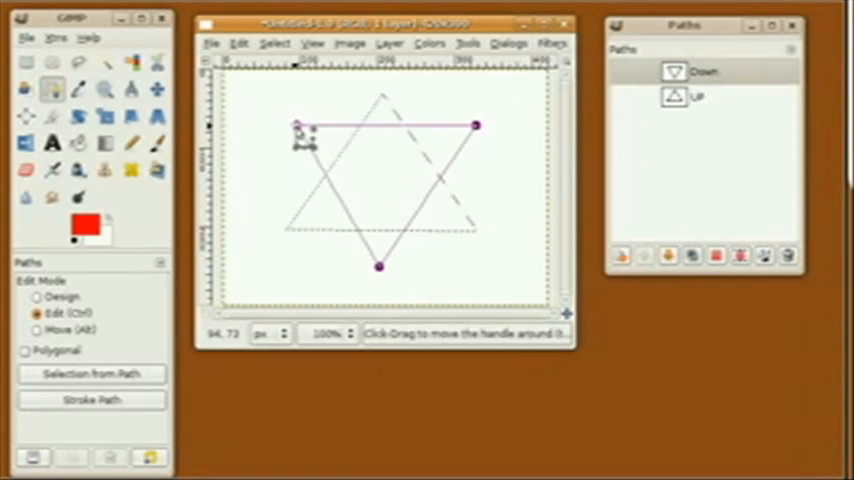
Step: Make the UP path active and select the Bucket Fill tool
left_click(37, 297)
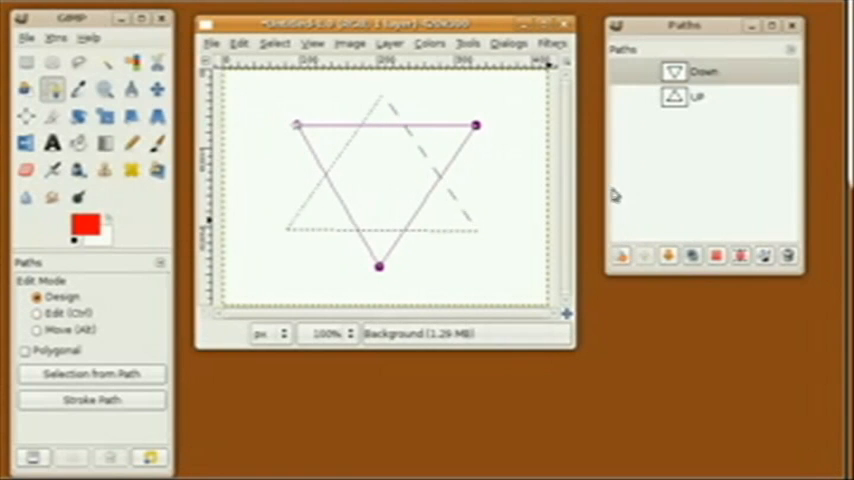
left_click(697, 96)
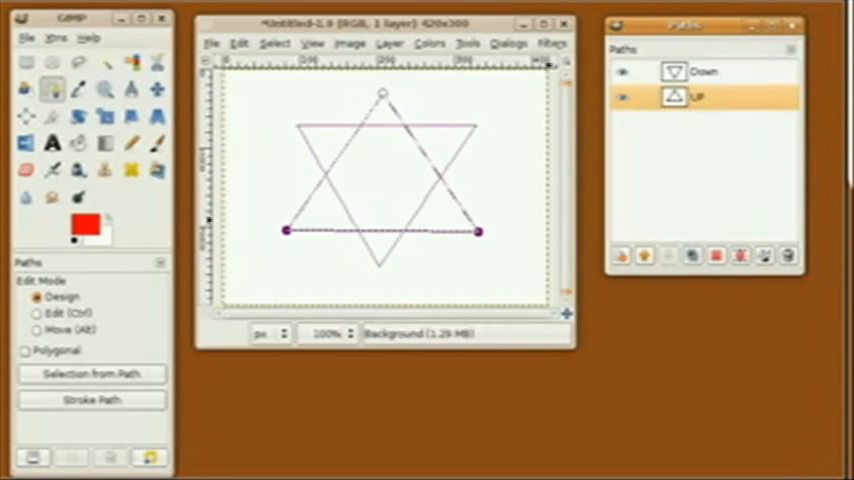
left_click(104, 169)
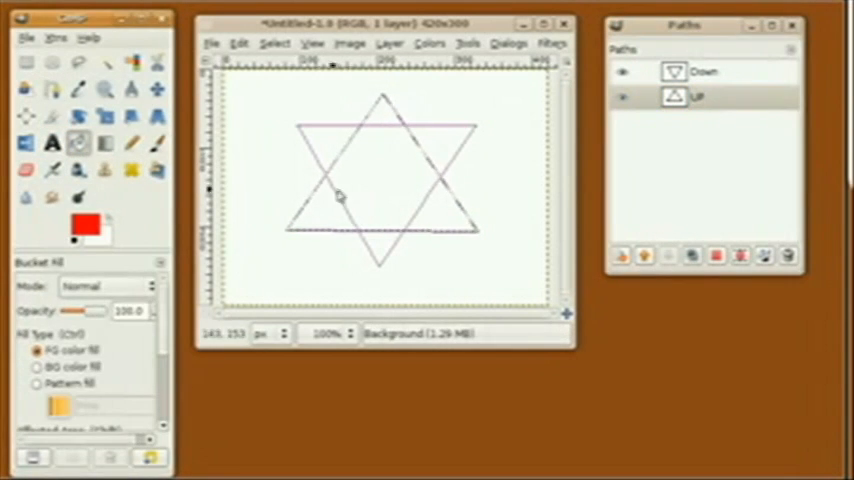
Step: Activate the Down path and convert it into a selection
left_click(380, 190)
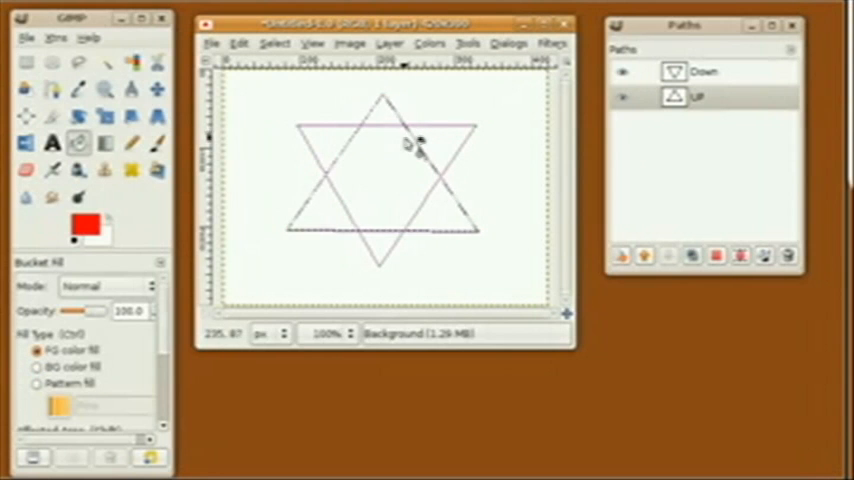
left_click(703, 71)
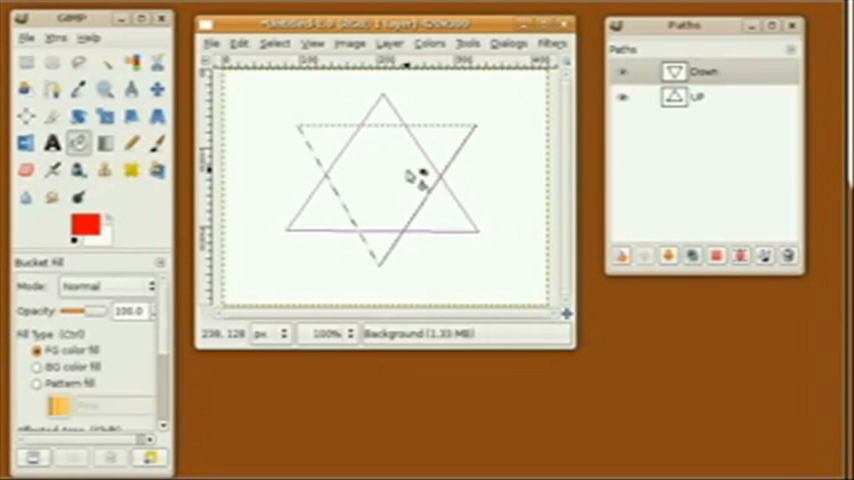
left_click(410, 175)
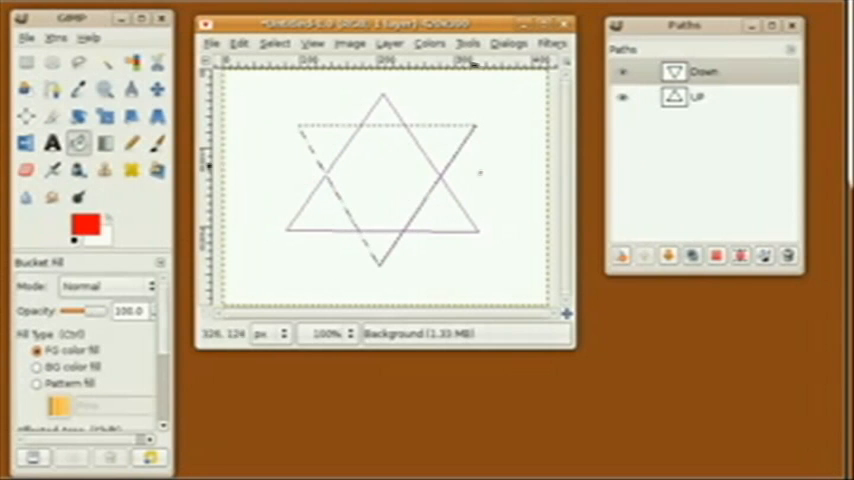
Step: Add the UP triangle to the Down selection, forming the full star selection
left_click(695, 96)
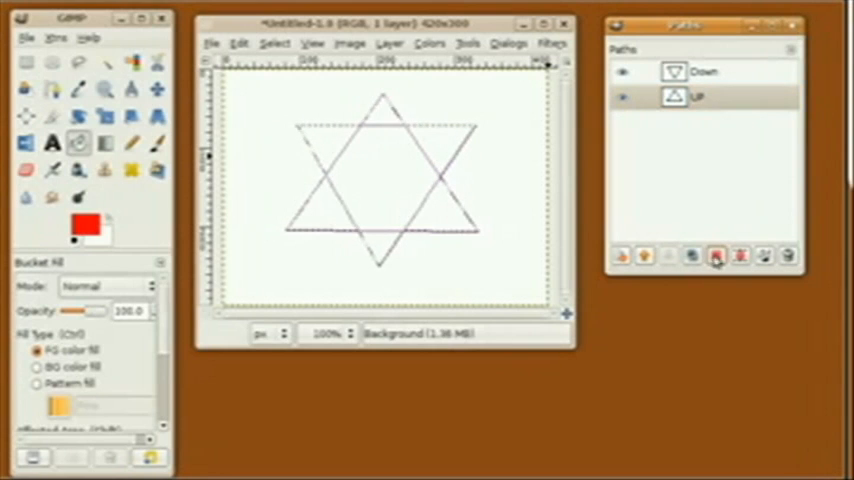
left_click(388, 190)
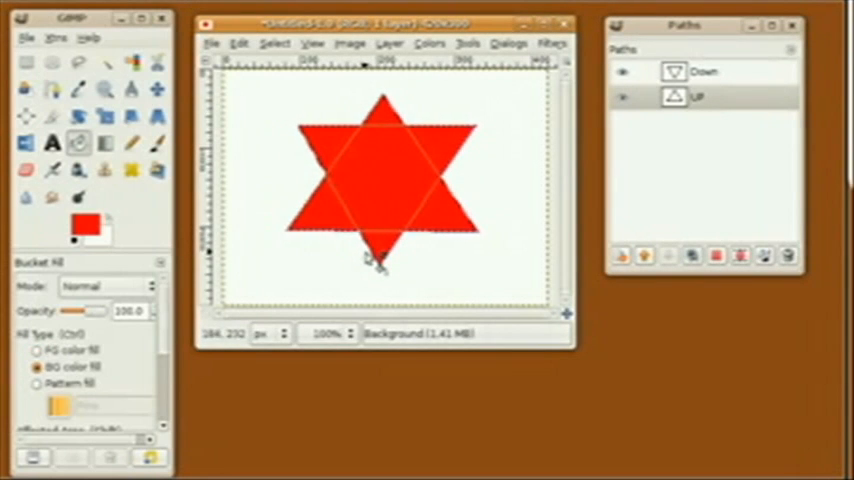
left_click(717, 257)
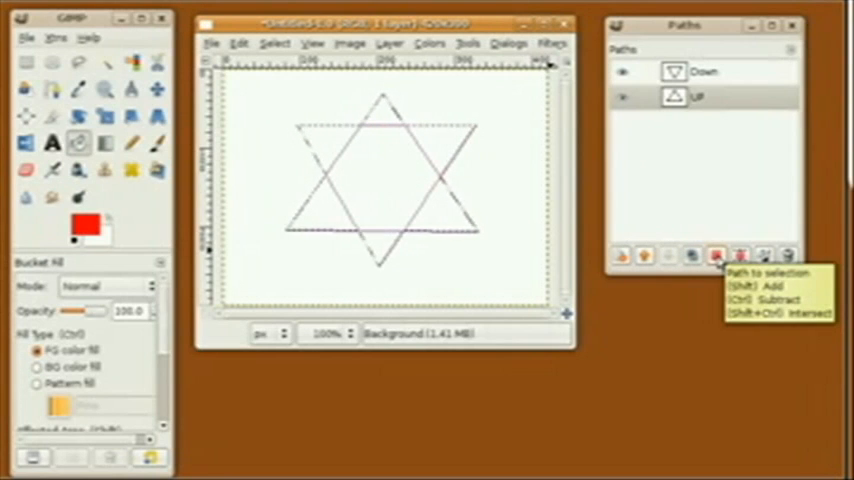
Step: Subtract the UP triangle from the Down selection and fill the remaining points red
left_click(717, 256)
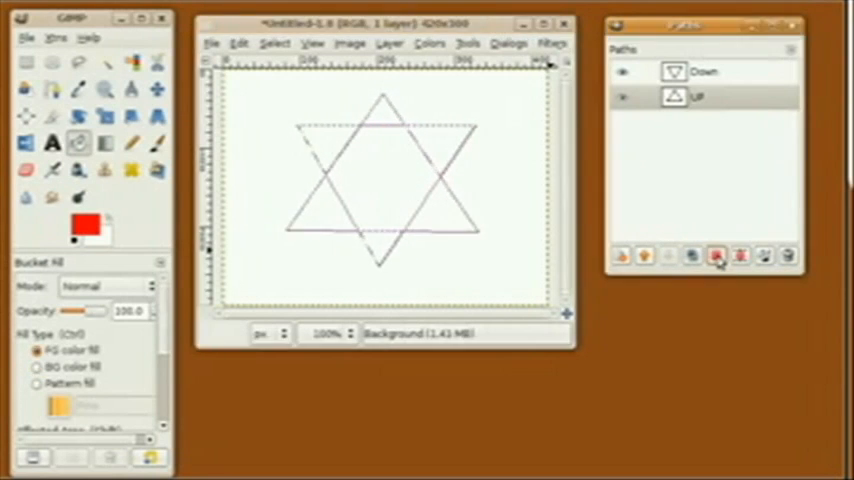
left_click(717, 257)
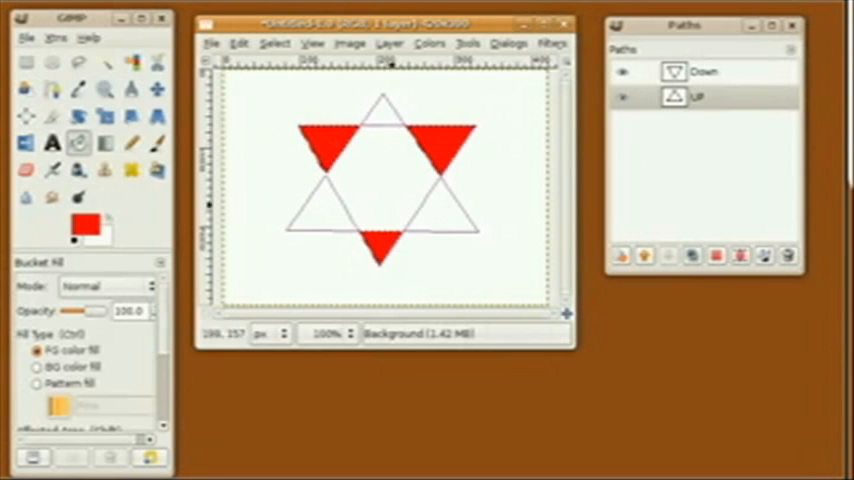
left_click(37, 367)
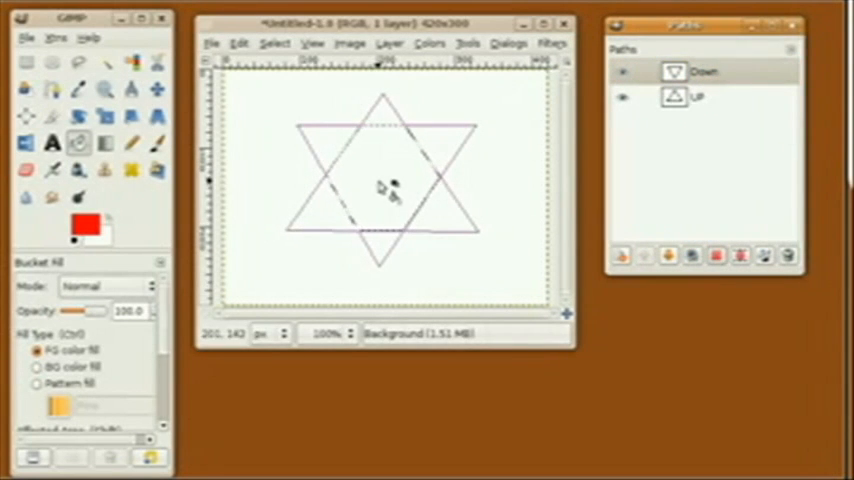
Step: Undo the red fill, restoring the Down triangle selection
left_click(383, 185)
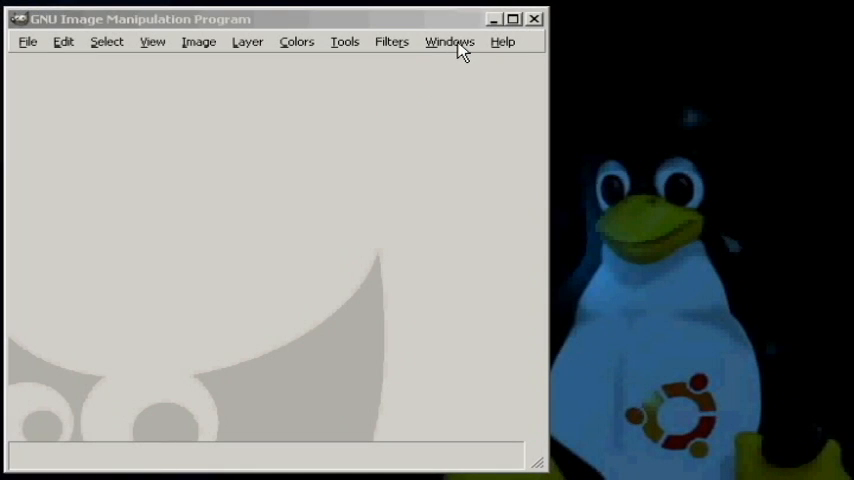
Step: Open the Paths dockable dialog from the Windows menu
left_click(449, 41)
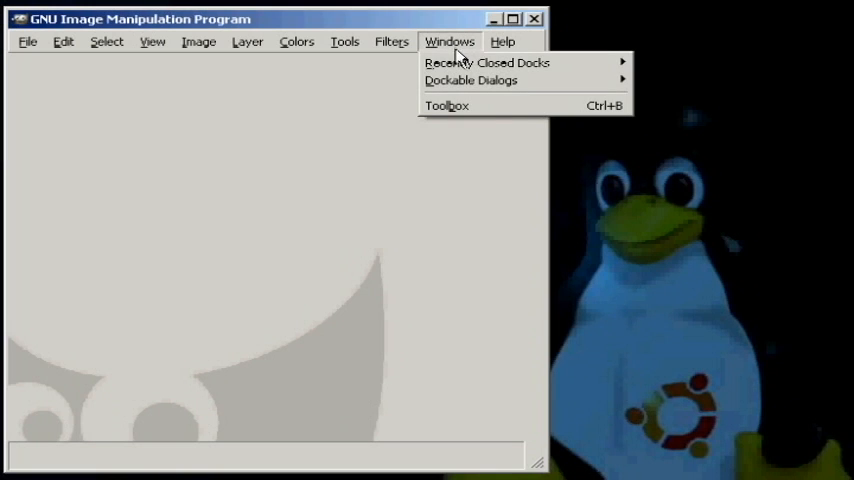
mouse_move(470, 80)
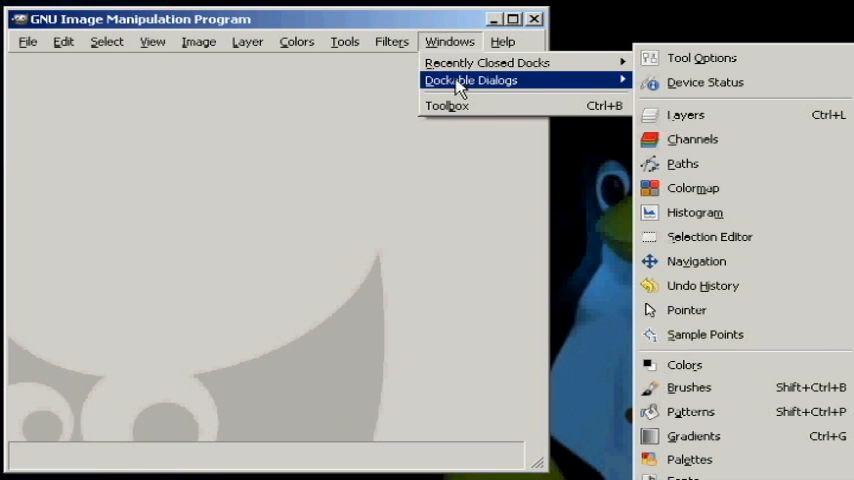
mouse_move(705, 82)
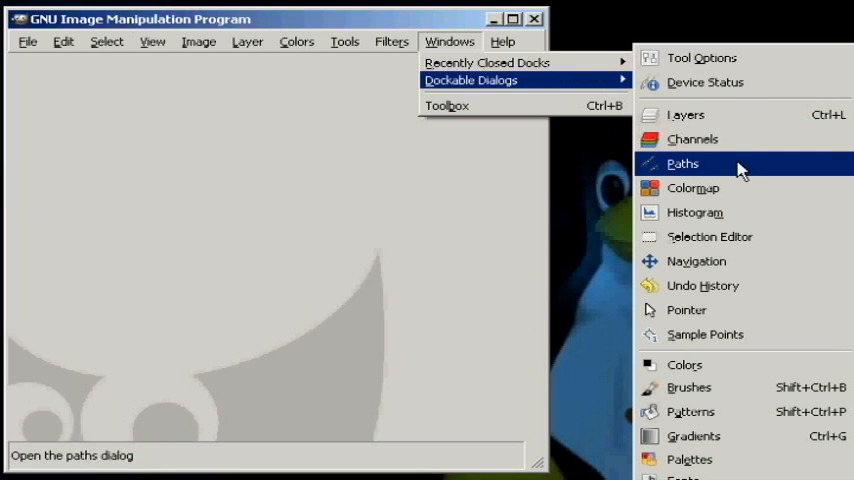
left_click(682, 163)
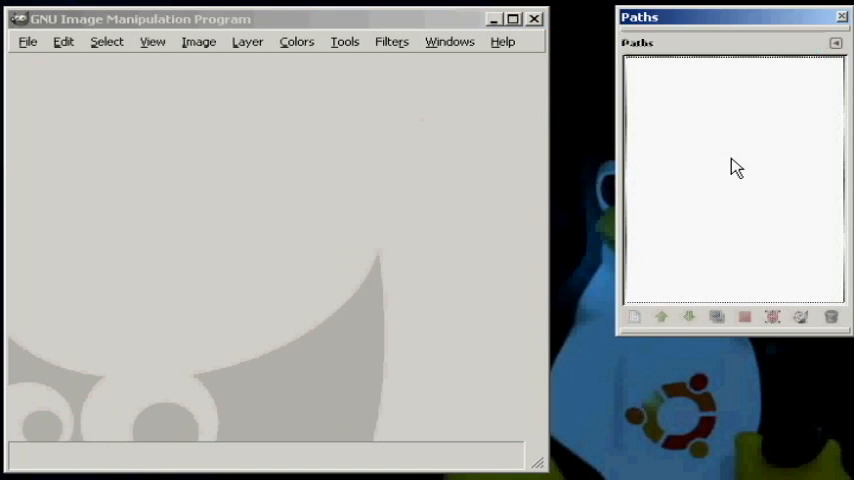